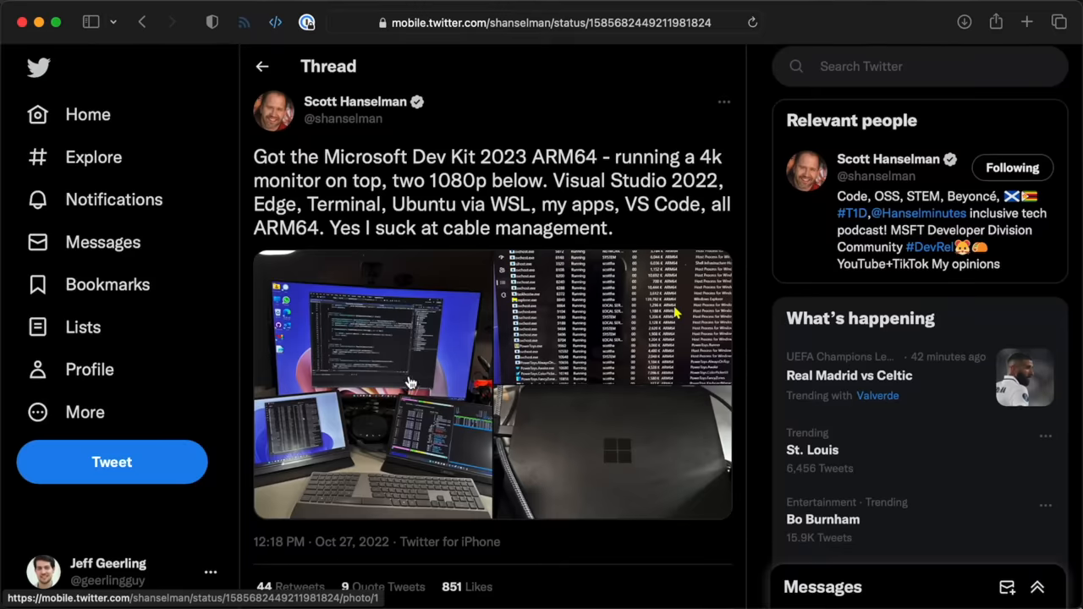
# Step: Enter 'Je' as the local account name and continue to the next setup step
pyautogui.click(389, 380)
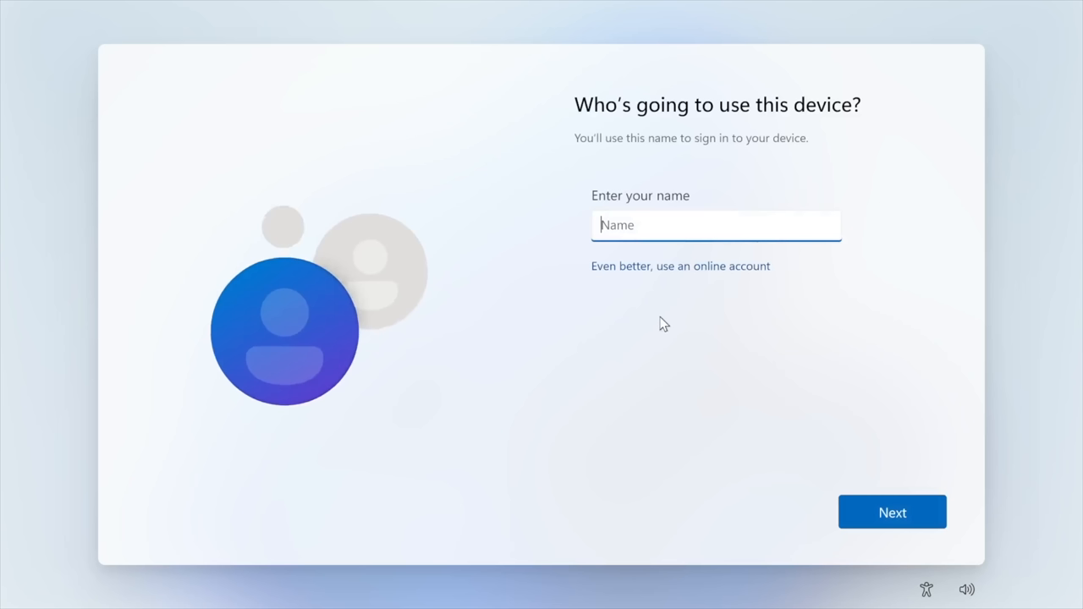
pyautogui.write('Jeff Geerling')
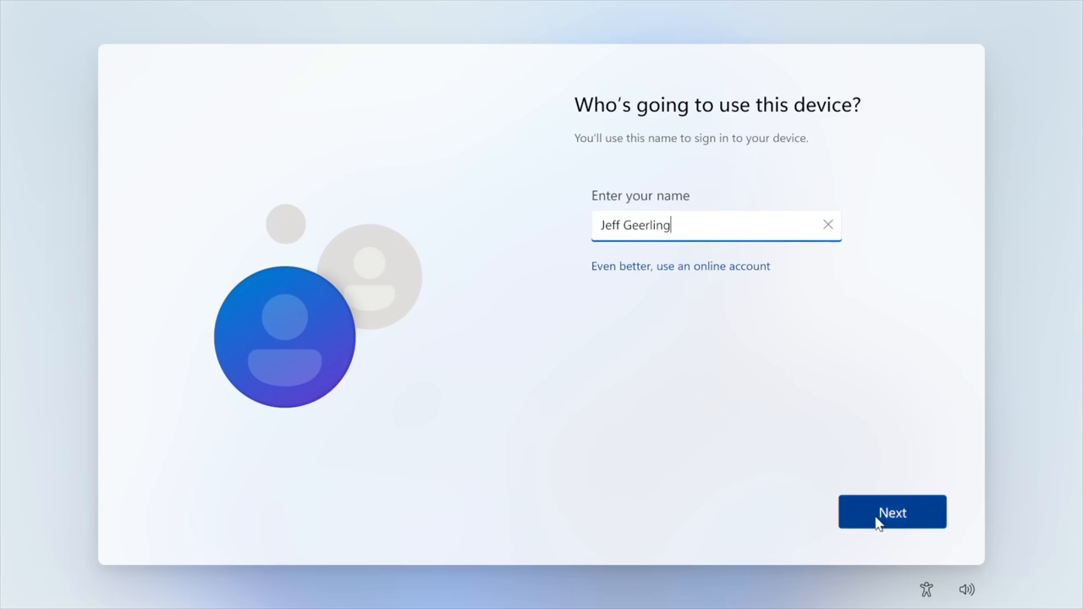
pyautogui.click(892, 511)
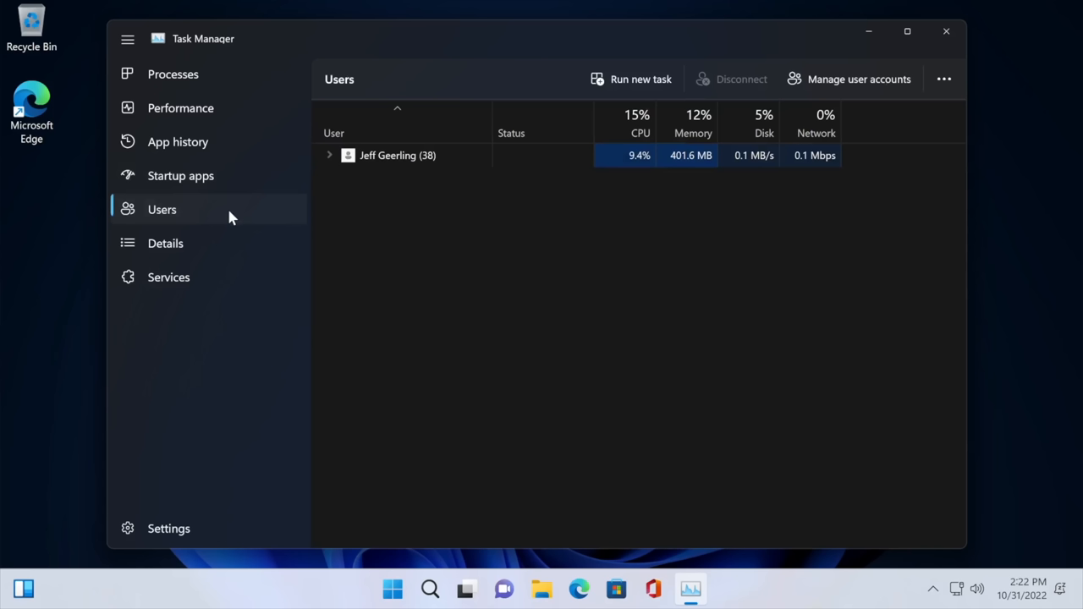
# Step: Show the Details process list sorted by the Architecture column (ARM64/x64)
pyautogui.click(166, 243)
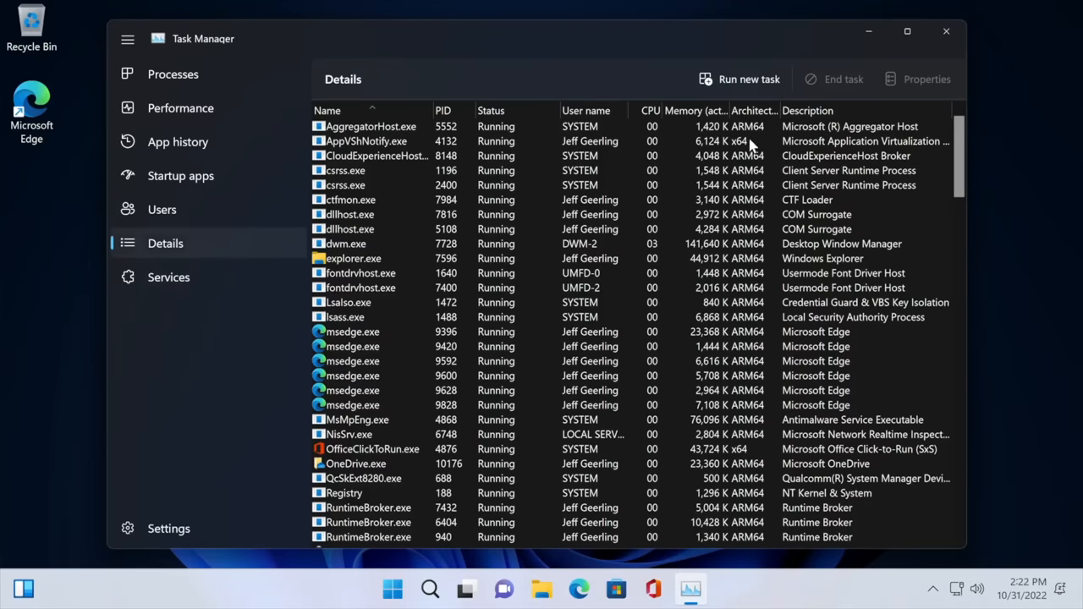
pyautogui.click(366, 140)
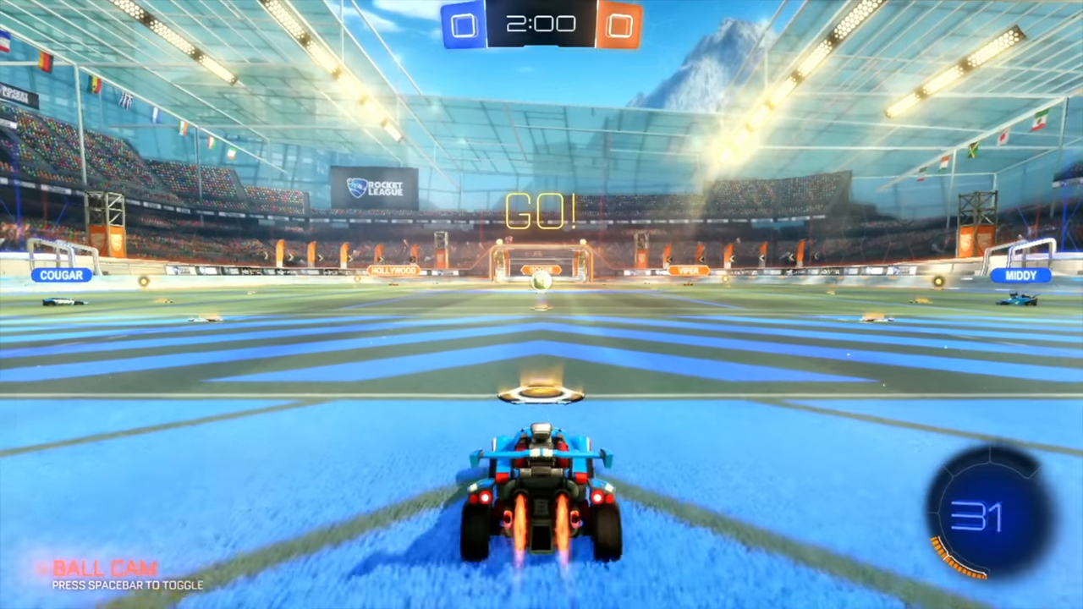
# Step: Accelerate the car toward the ball at kickoff with W
pyautogui.press('w')
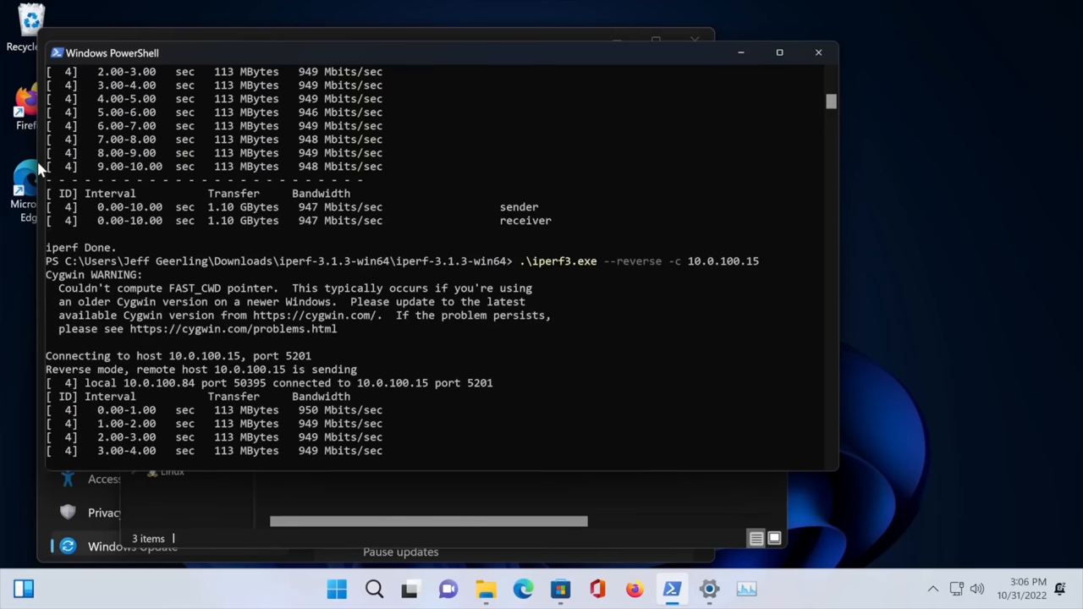
# Step: Rerun .\iperf3.exe --reverse -c 10.0.100.15, measuring about 950 Mbits/sec
pyautogui.scroll(-3)
pyautogui.write('.\\iperf3.exe --reverse -c 10.0.100.15')
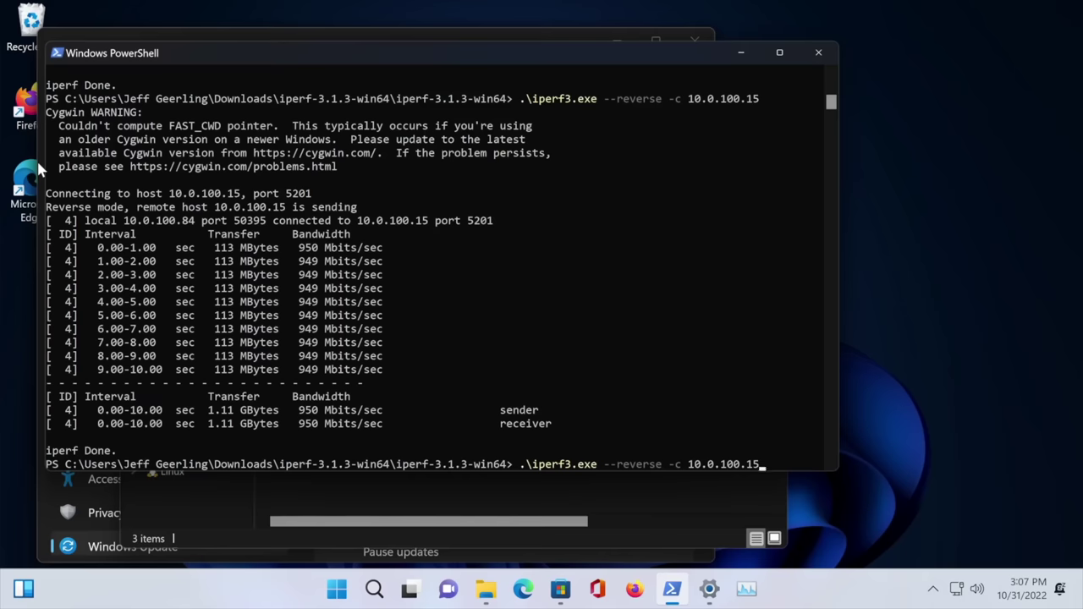
pyautogui.press('Enter')
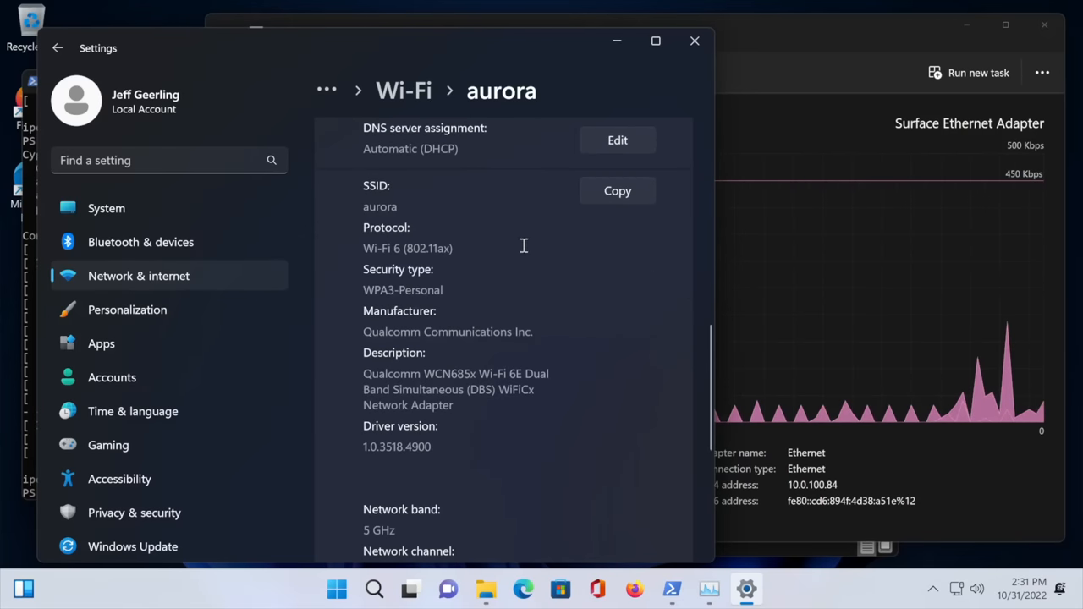
pyautogui.moveTo(467, 370)
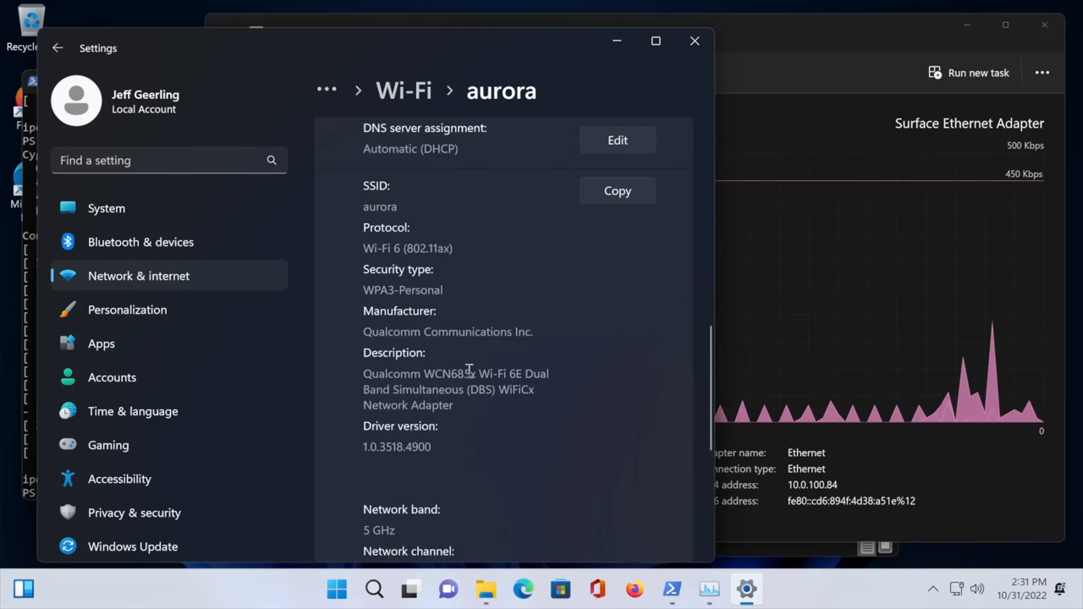
pyautogui.moveTo(501, 422)
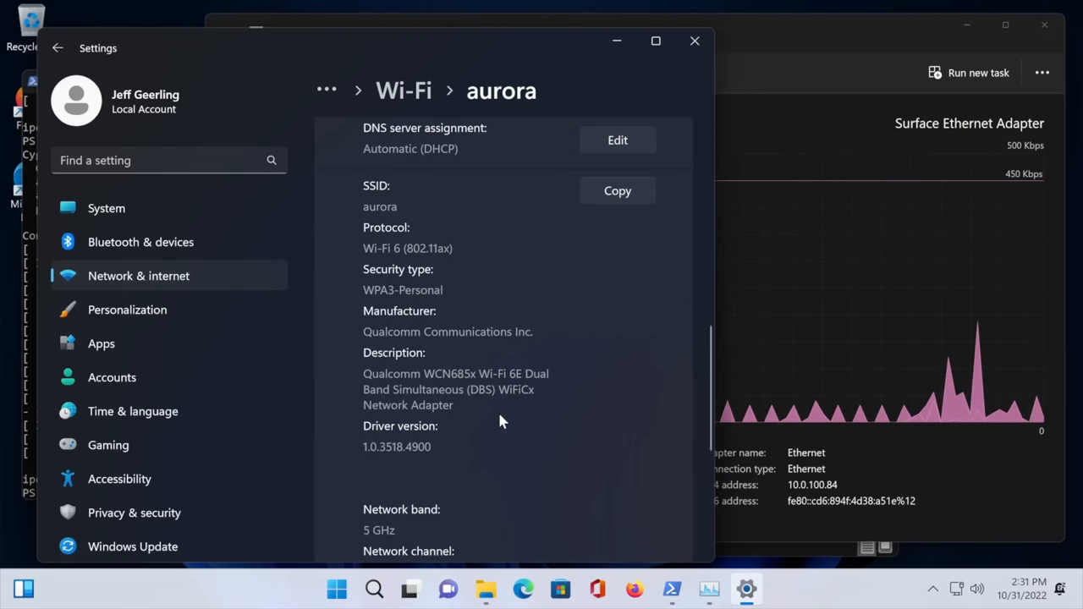
# Step: Reveal the aurora Wi-Fi properties showing 5 GHz, 1201 Mbps link speed and IP address
pyautogui.scroll(-3)
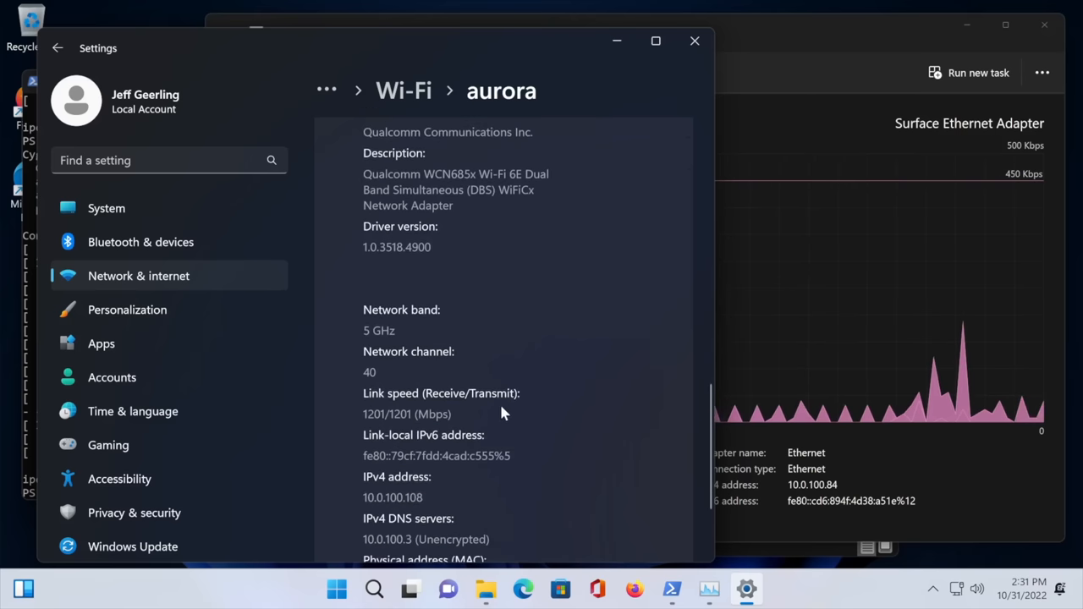
pyautogui.scroll(-3)
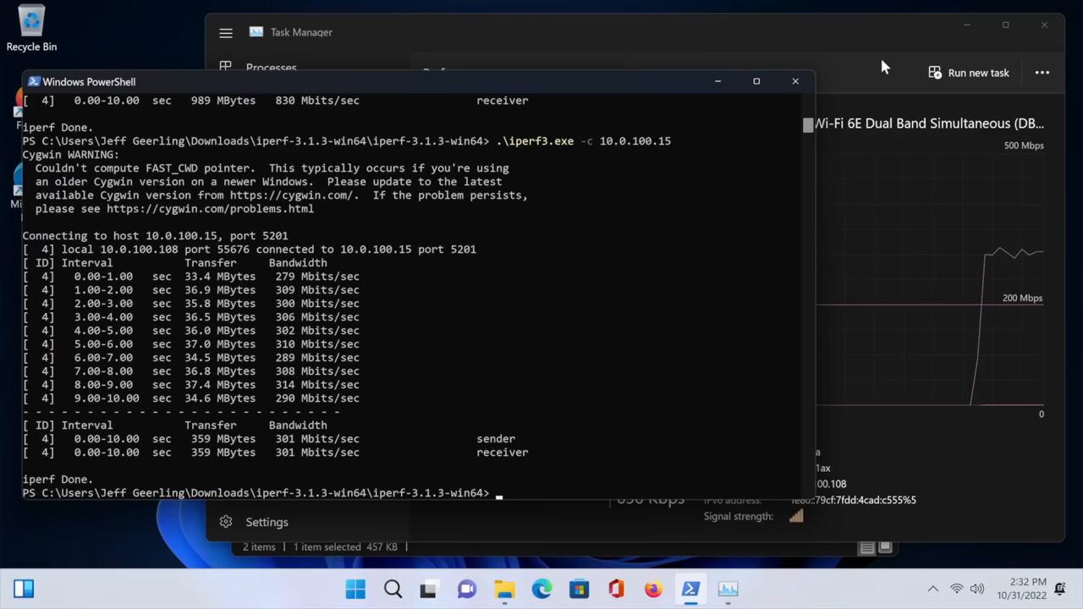
# Step: Run .\iperf3.exe --reverse -c 10.0.100.15 over Wi-Fi after the 301 Mbits/sec forward run
pyautogui.write('.\\iperf3.exe --reverse -c 10.0.100.15')
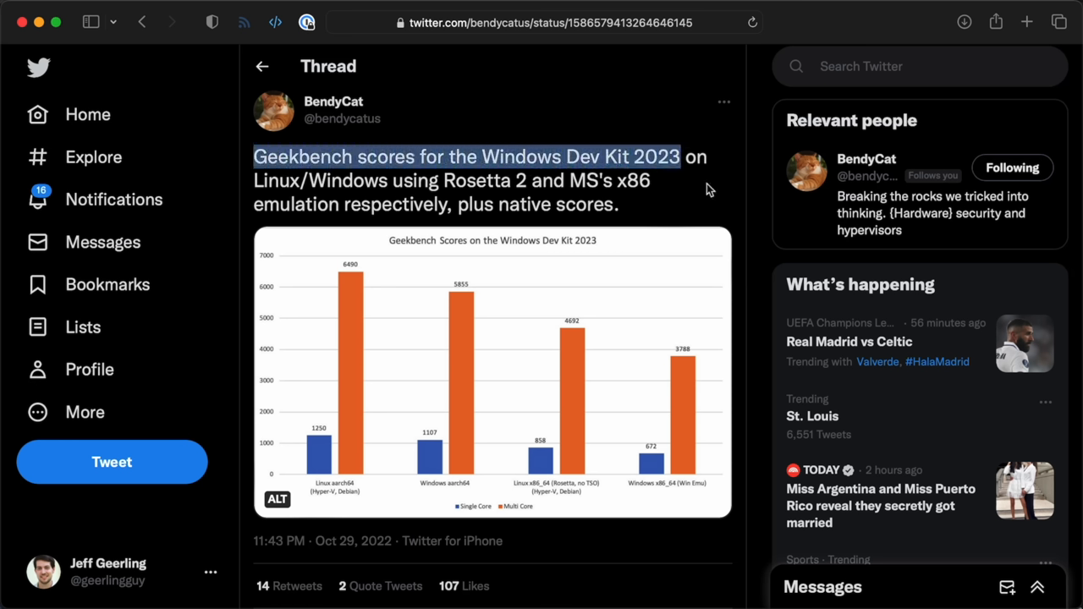
pyautogui.moveTo(725, 203)
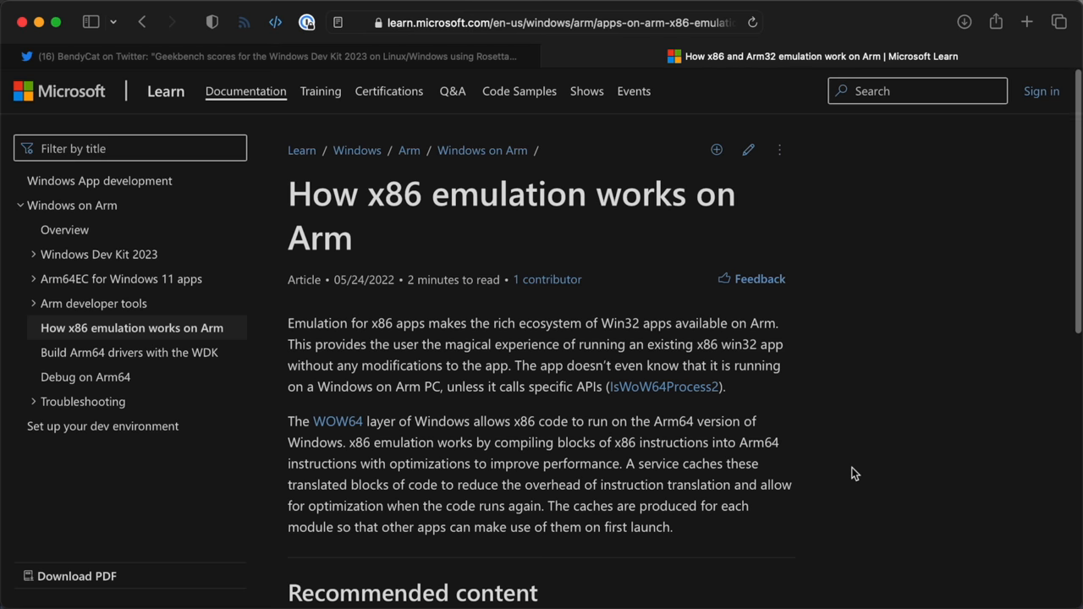
# Step: Read down Microsoft's 'How x86 emulation works on Arm' article
pyautogui.scroll(-3)
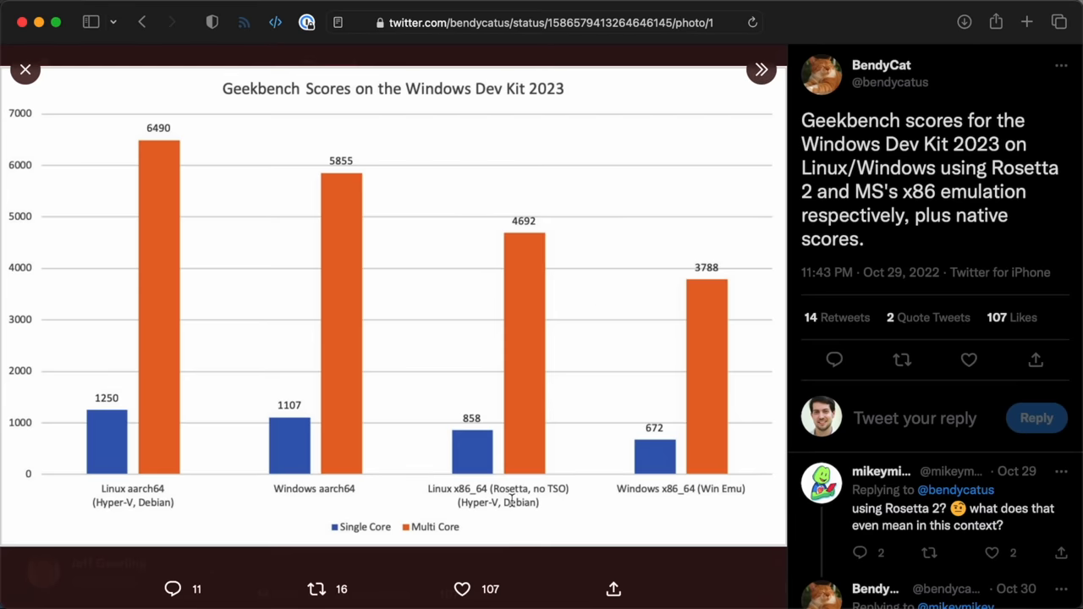
pyautogui.moveTo(519, 517)
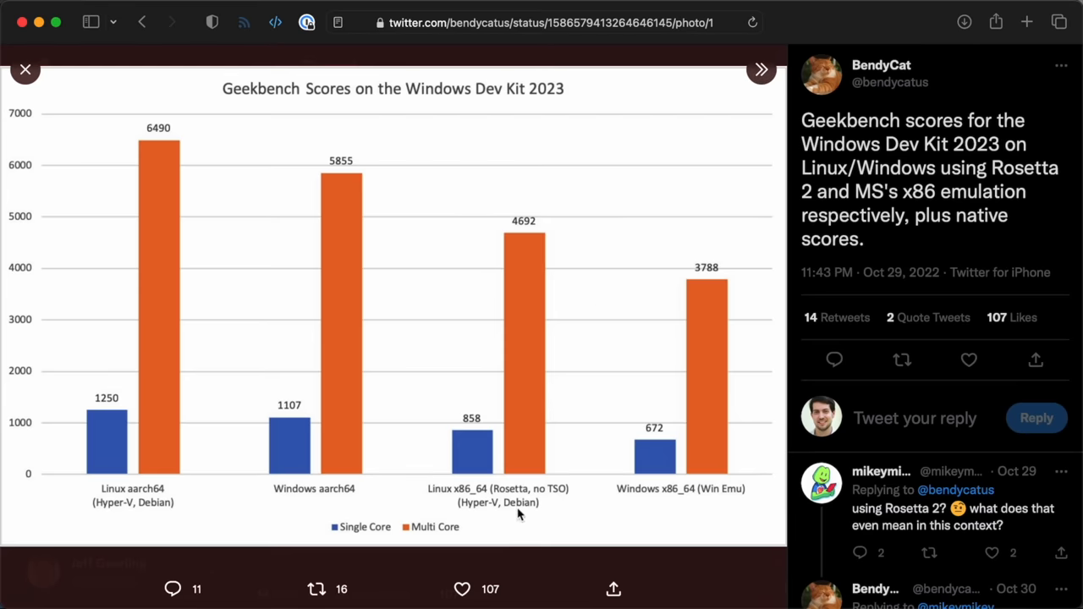
pyautogui.moveTo(471, 531)
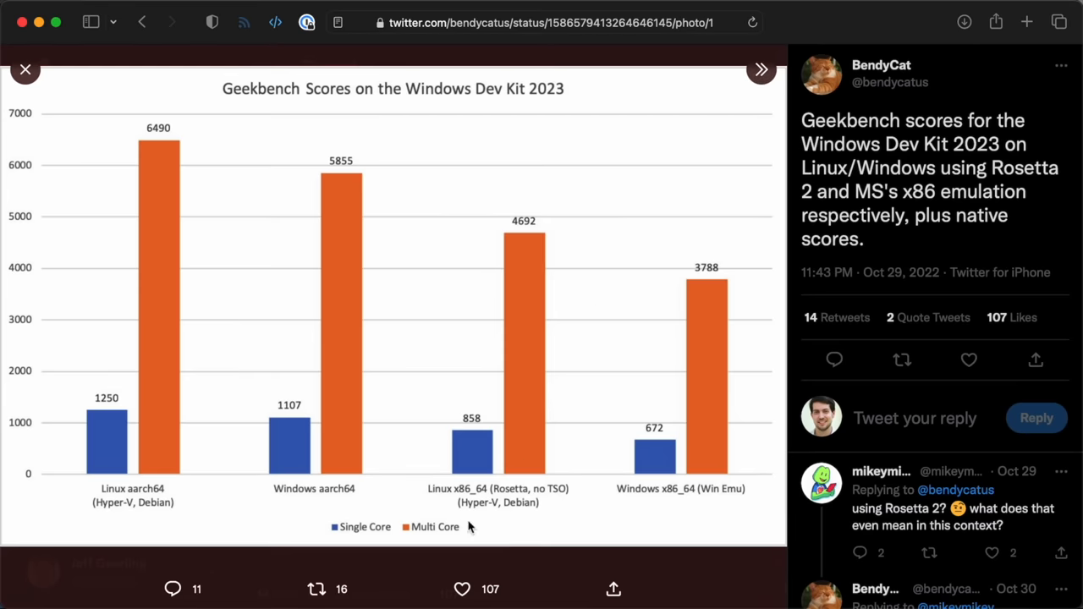
pyautogui.moveTo(527, 243)
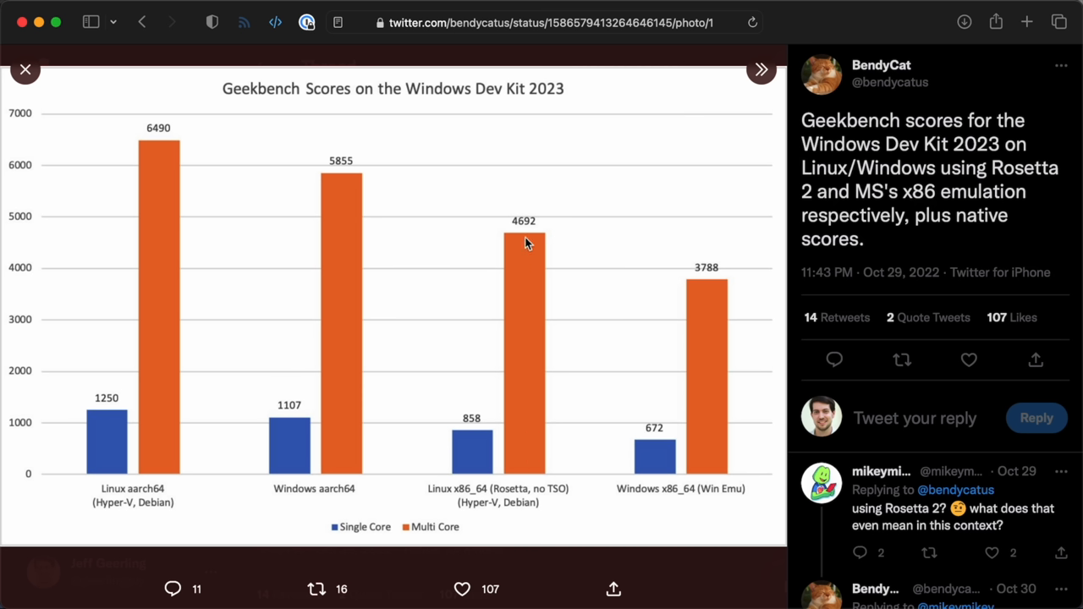
pyautogui.moveTo(521, 240)
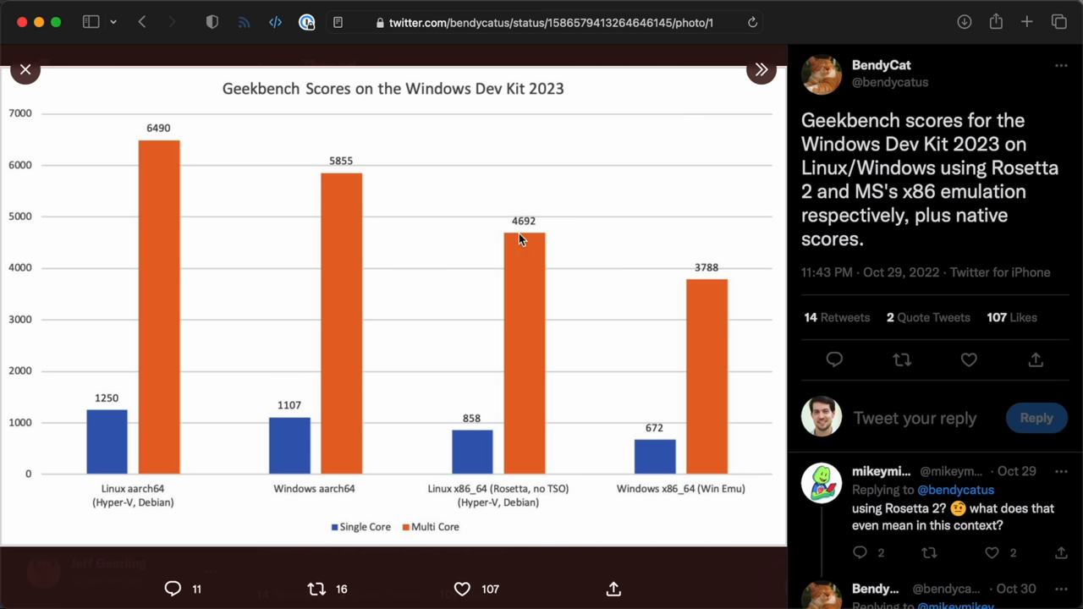
pyautogui.moveTo(690, 285)
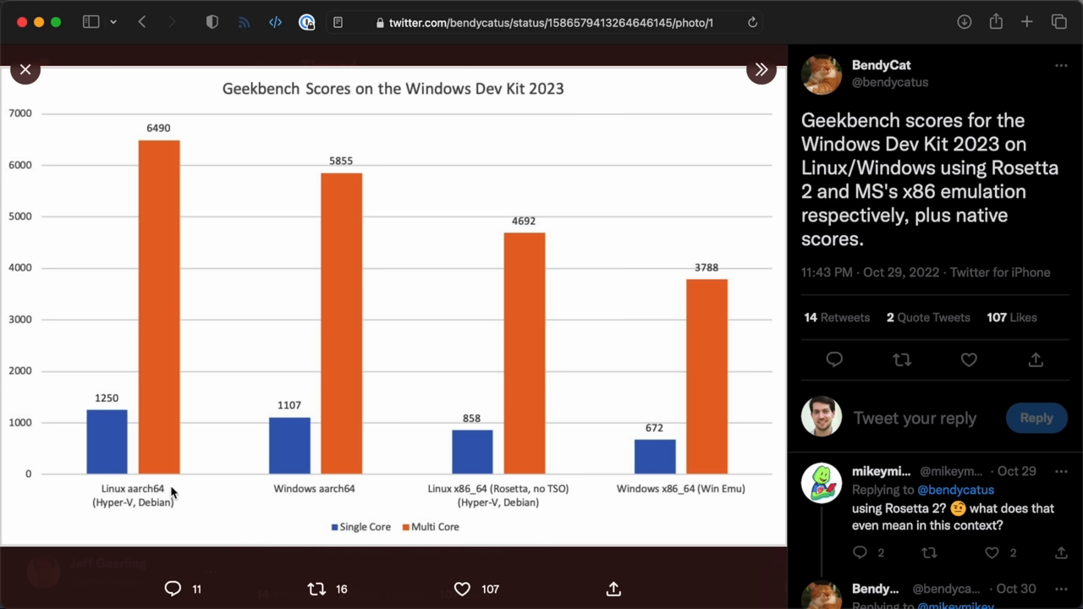
pyautogui.moveTo(177, 460)
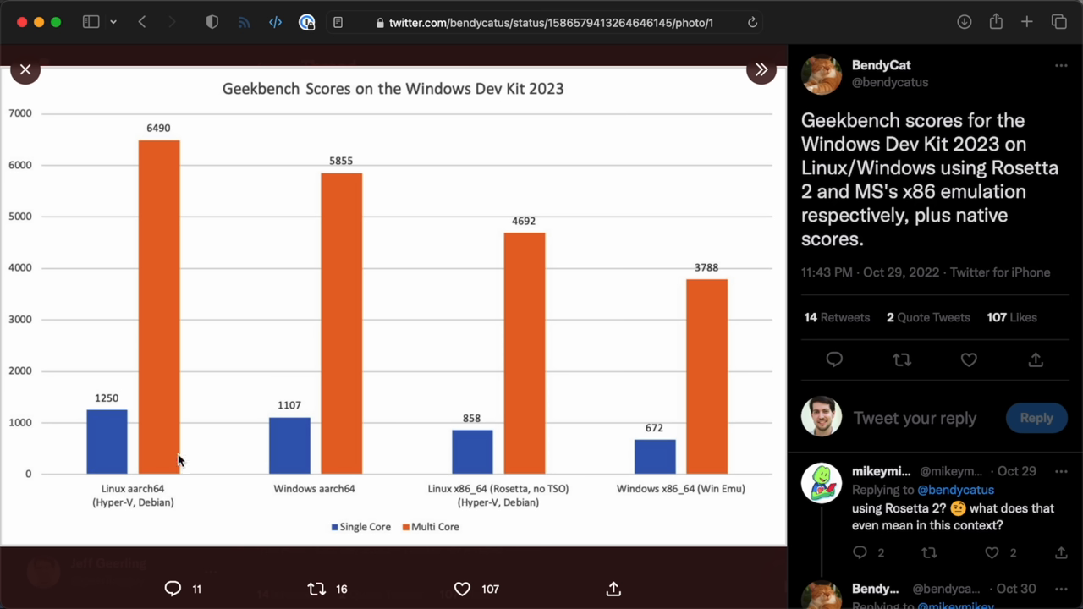
pyautogui.moveTo(318, 170)
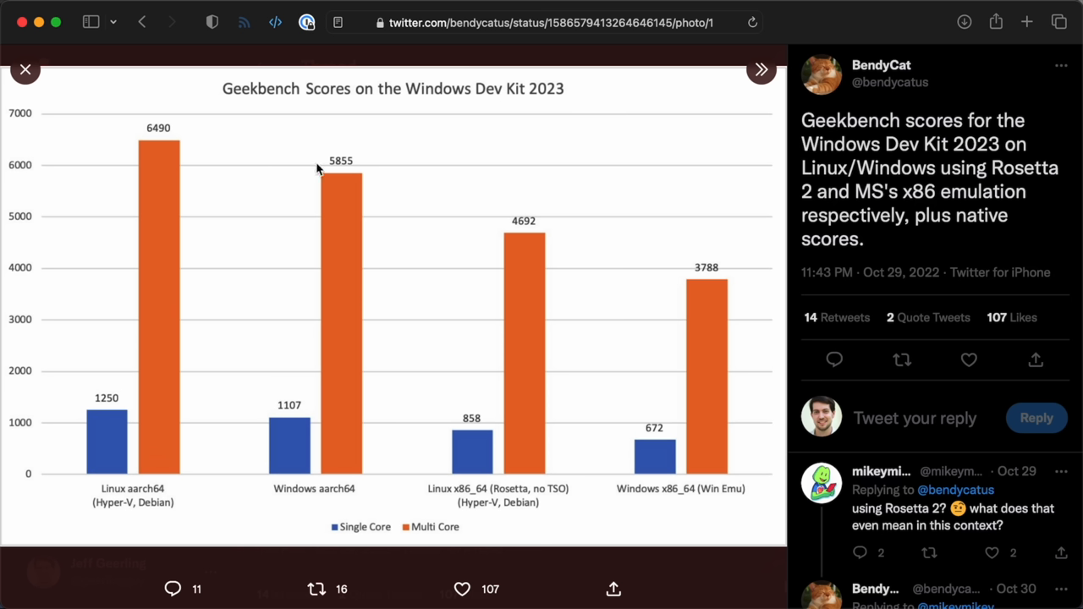
pyautogui.moveTo(345, 188)
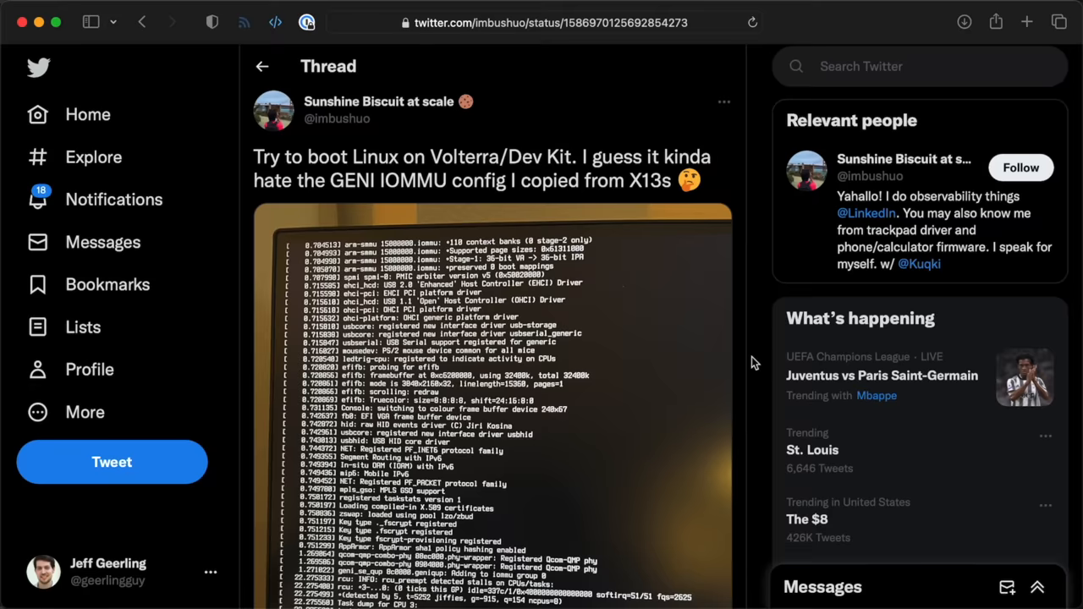
pyautogui.scroll(-3)
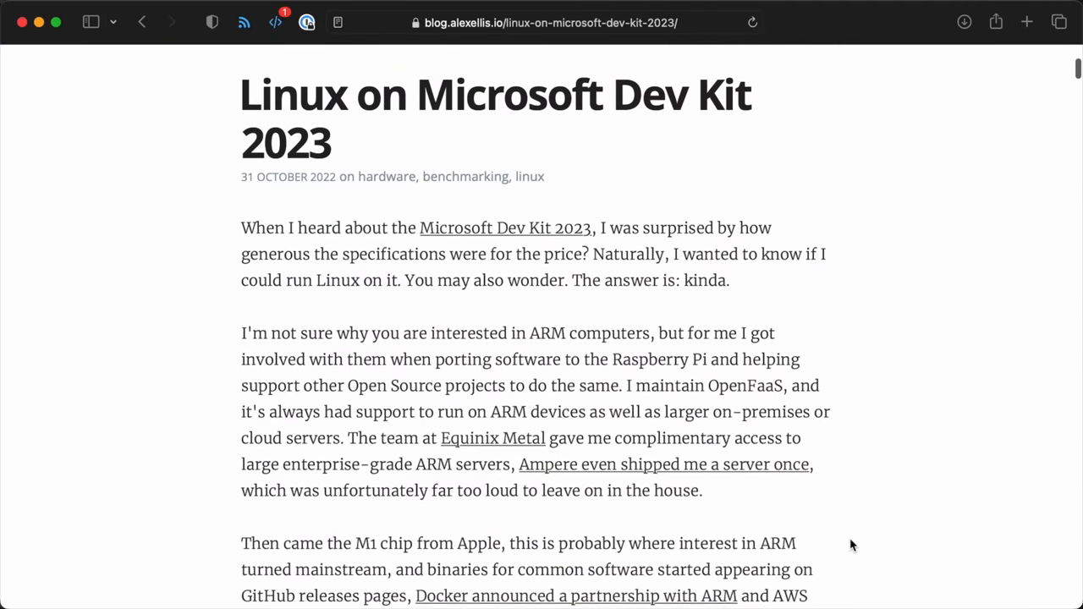
# Step: Read the Linux on Microsoft Dev Kit 2023 post down to 'The Dev Kit offer' heading
pyautogui.scroll(-3)
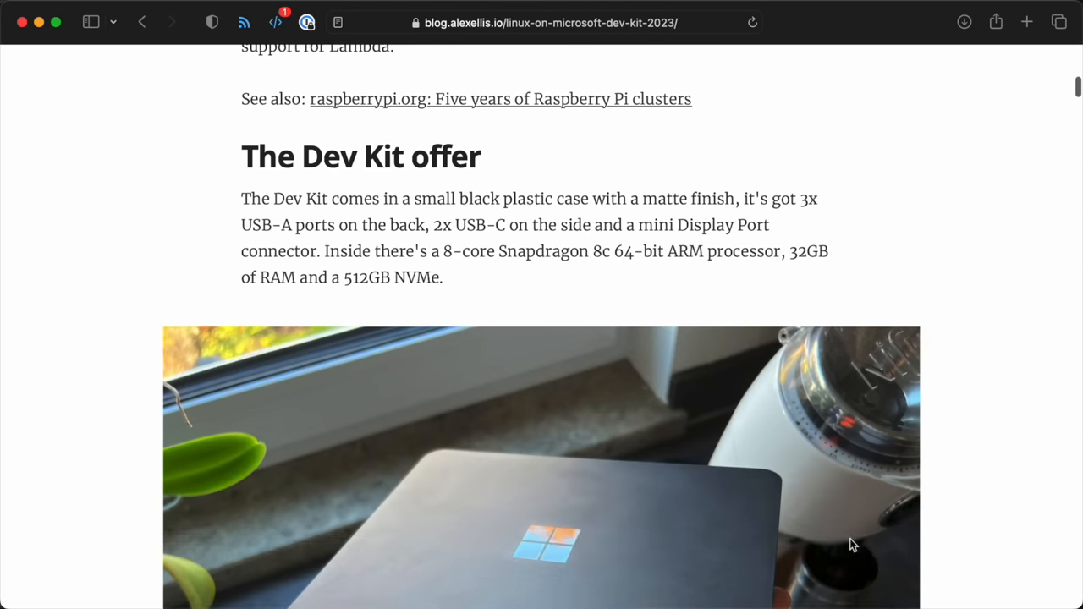
pyautogui.scroll(-3)
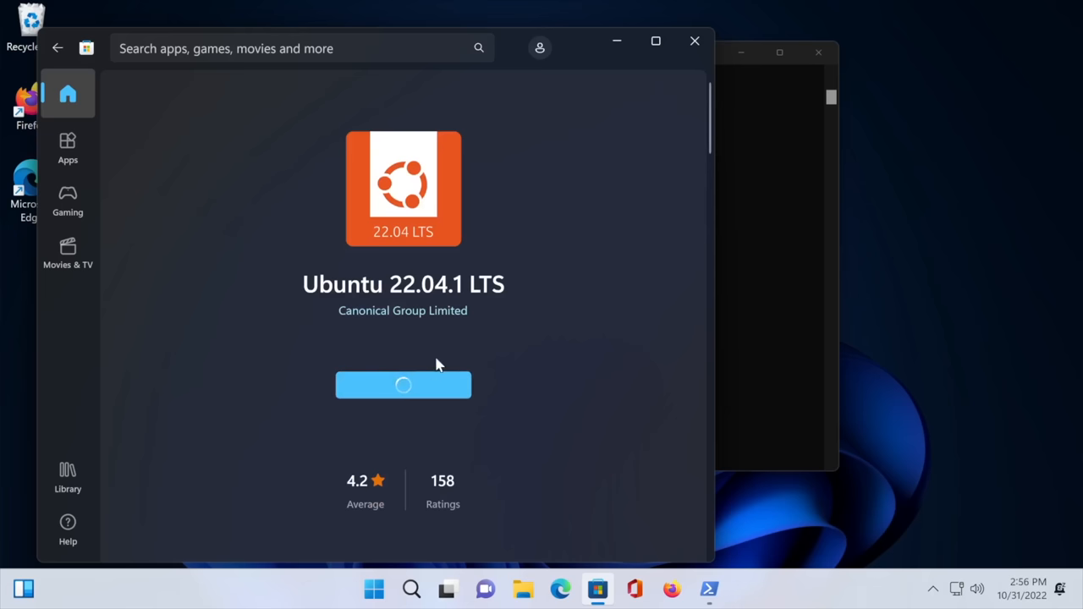
pyautogui.moveTo(549, 305)
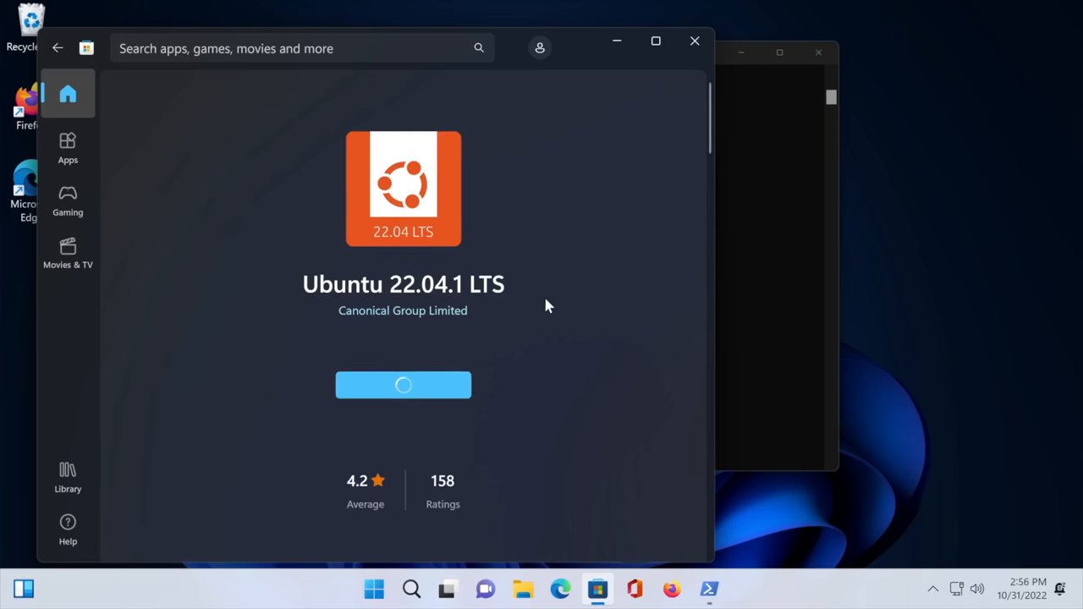
pyautogui.moveTo(599, 301)
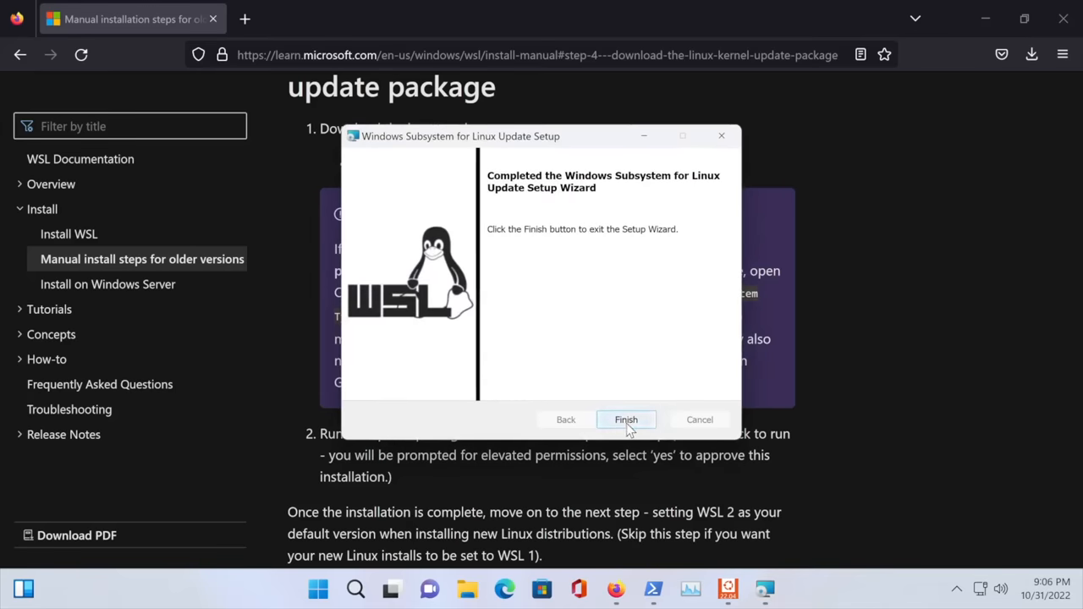
# Step: Finish the completed Windows Subsystem for Linux kernel update wizard
pyautogui.click(626, 420)
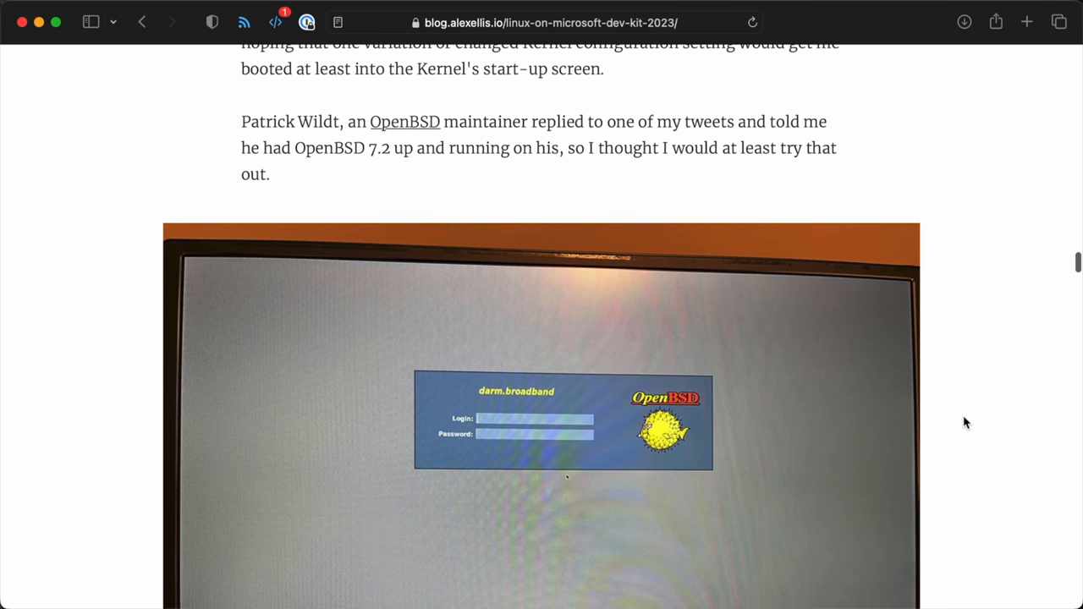
# Step: Read past the OpenBSD login photo to the Go port's terminal output screenshot
pyautogui.scroll(-3)
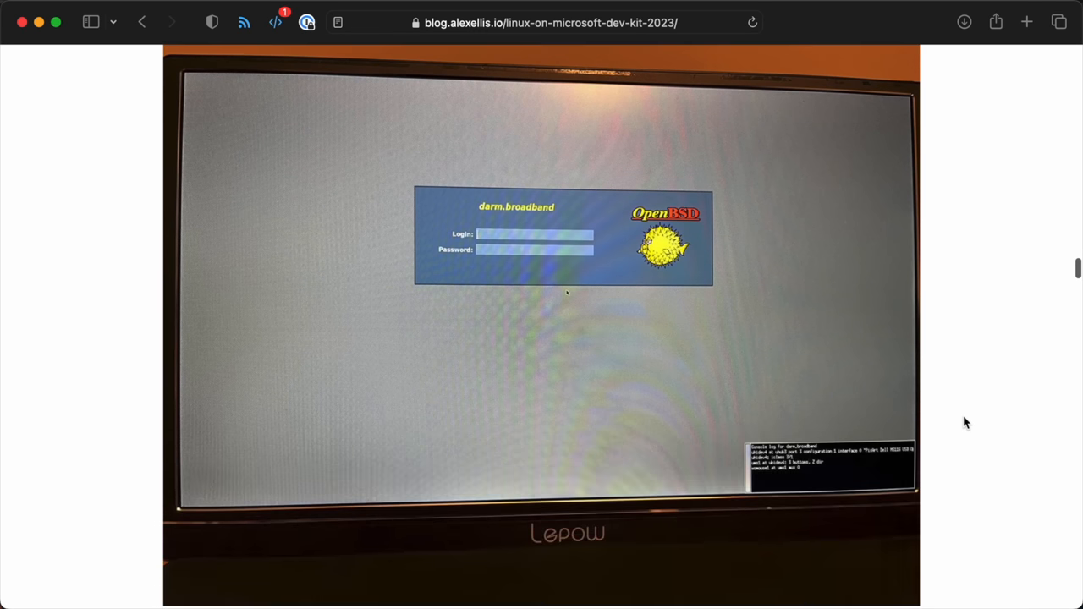
pyautogui.scroll(-3)
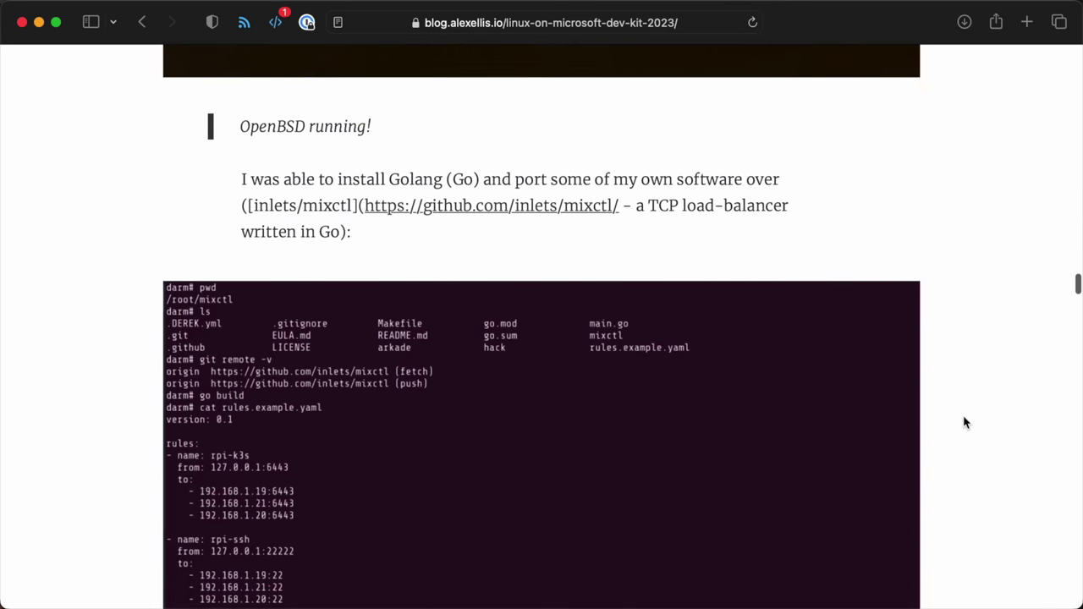
pyautogui.scroll(-3)
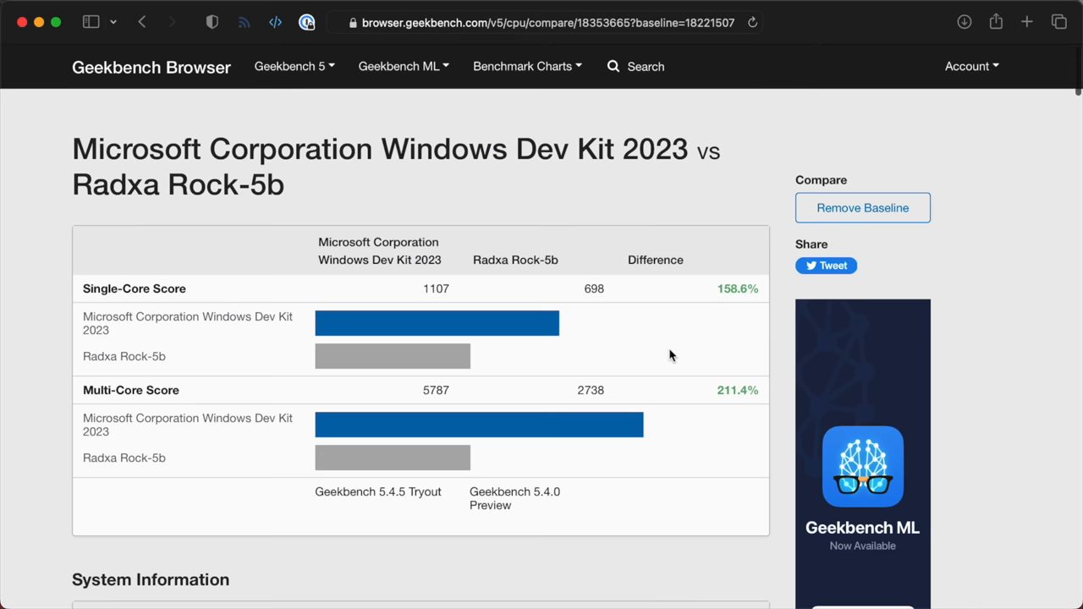
pyautogui.scroll(-3)
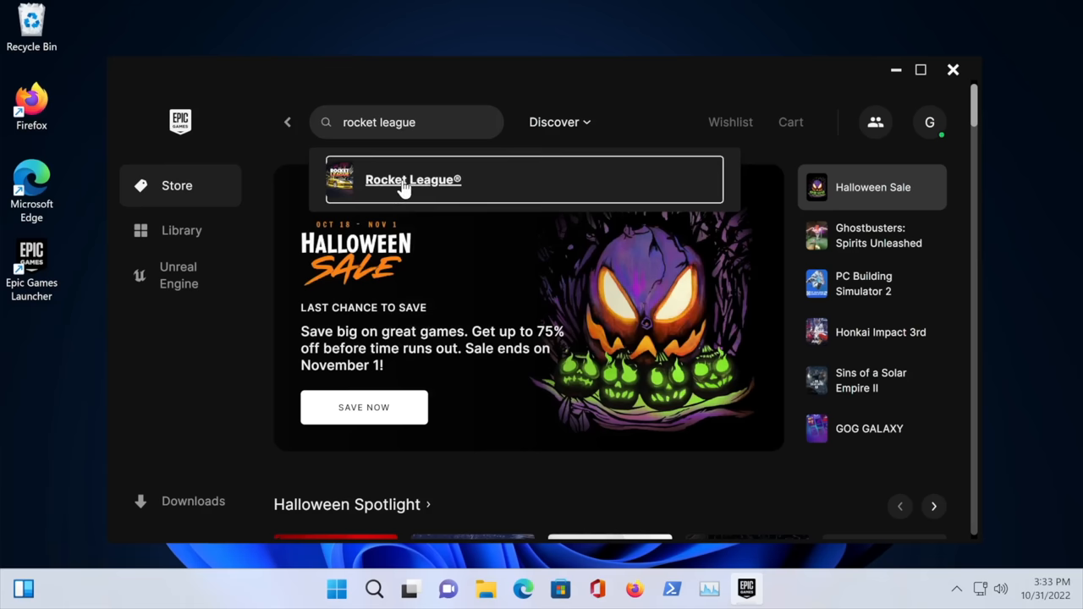
# Step: Choose the Rocket League® suggestion to load its store page and browse down it
pyautogui.click(411, 180)
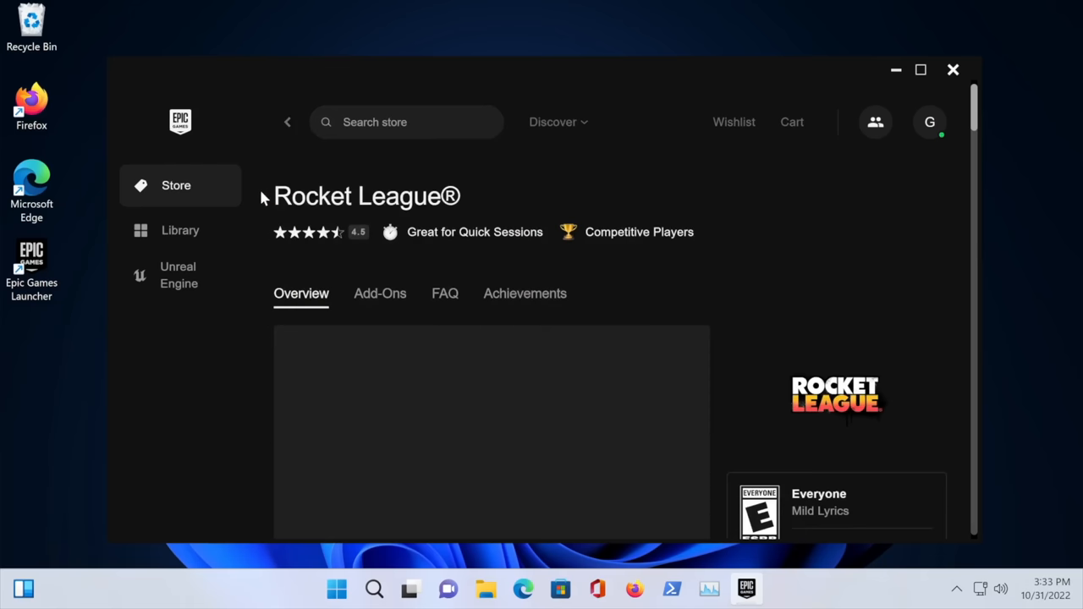
pyautogui.scroll(-3)
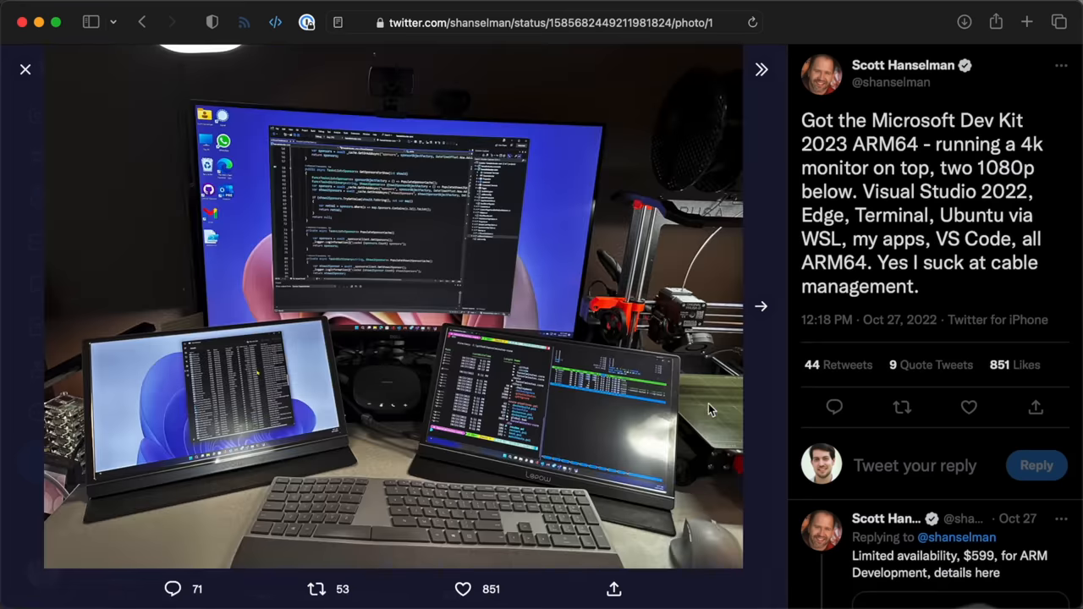
pyautogui.moveTo(721, 416)
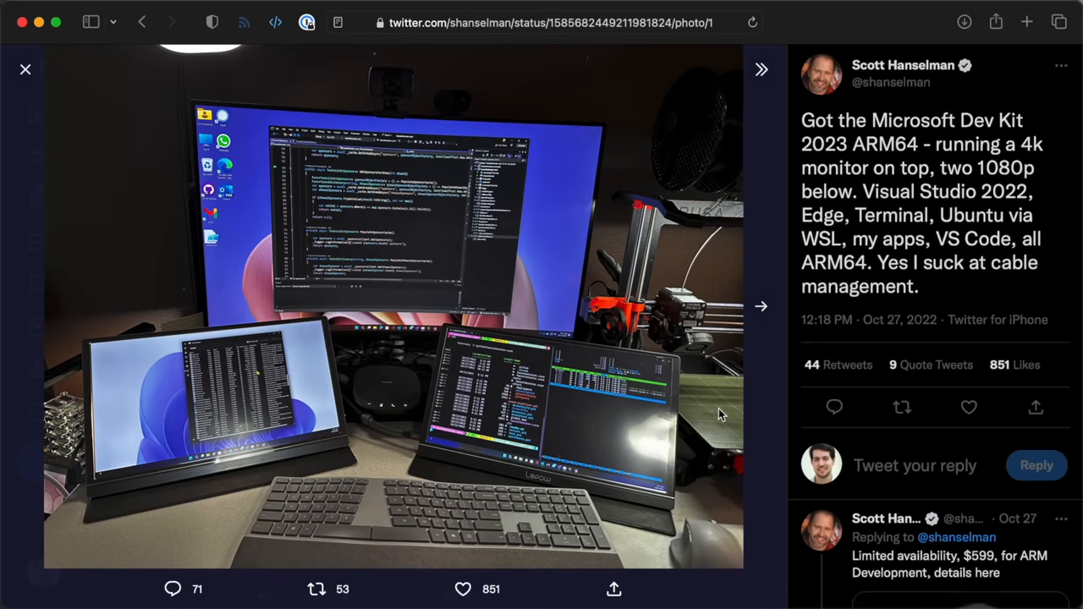